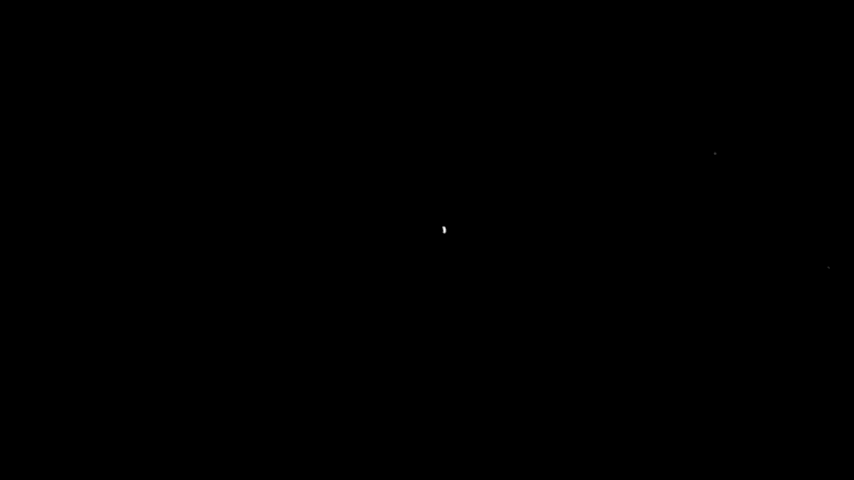
mouse_move(278, 289)
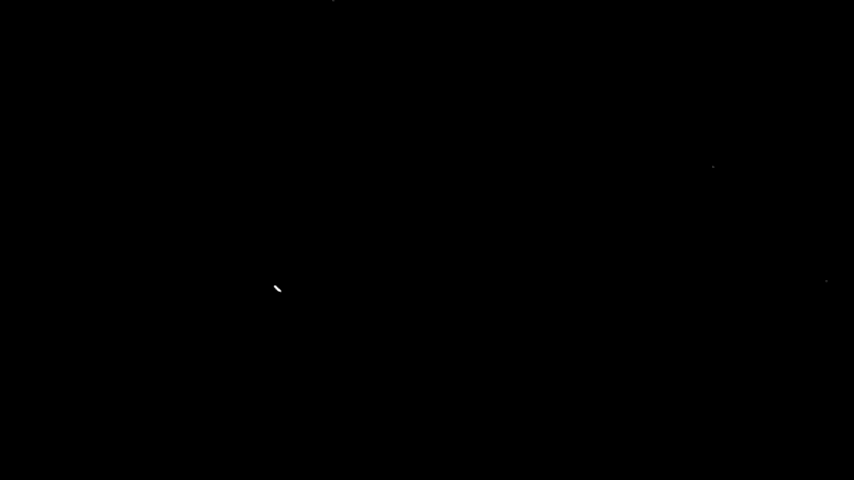
mouse_move(415, 322)
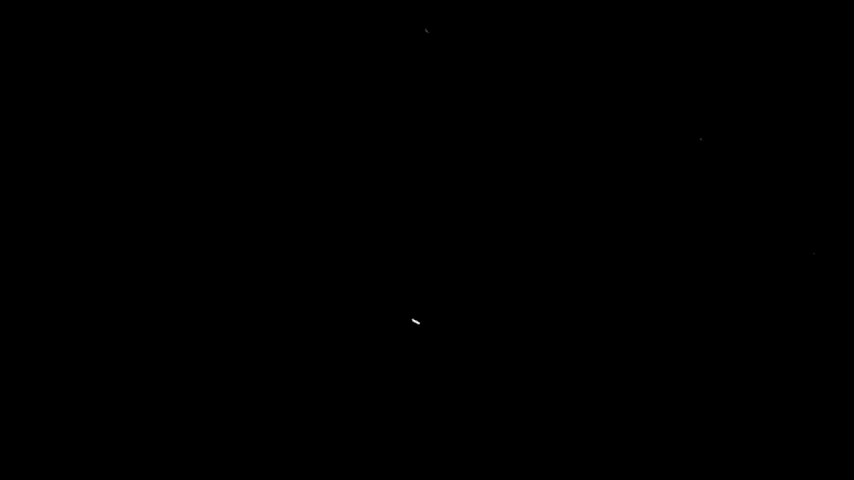